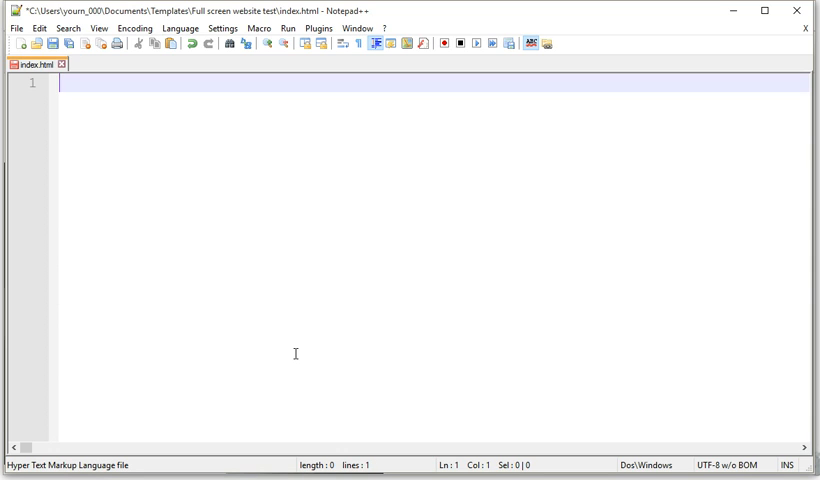
- Write the <!DOCTYPE html> line, html wrapper, and empty body and style blocks of index.html
text(<)
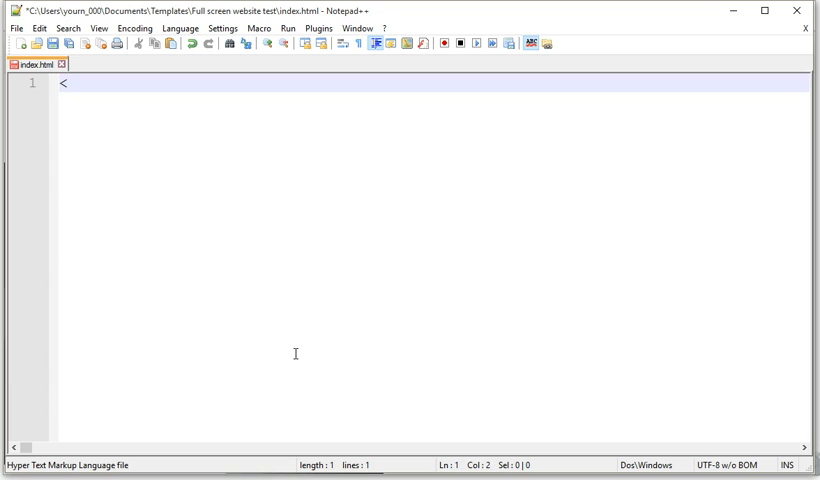
text(!)
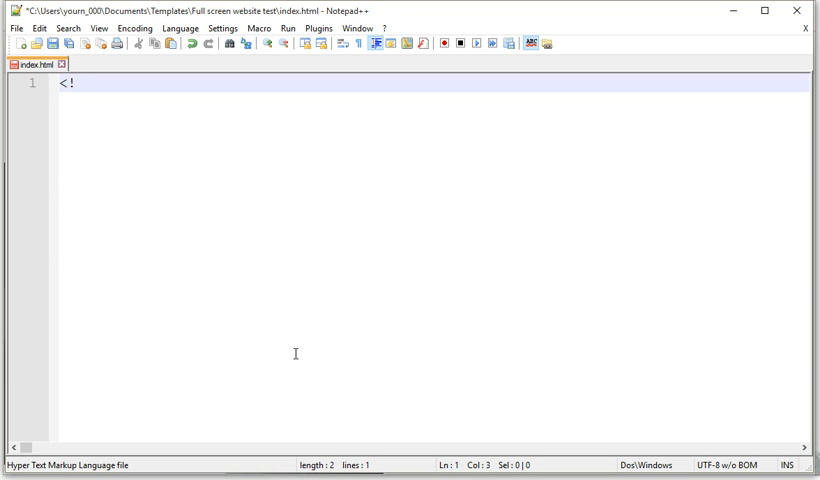
text(DOCTYPE html>)
text(<html>)
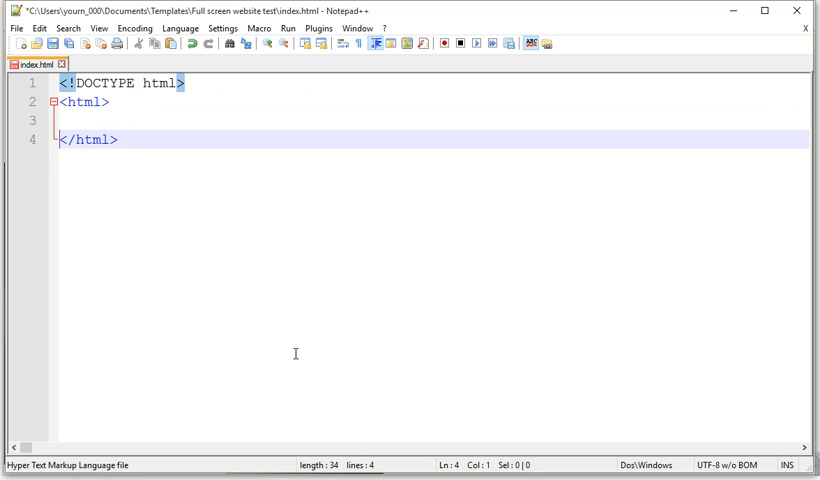
text(<body>)
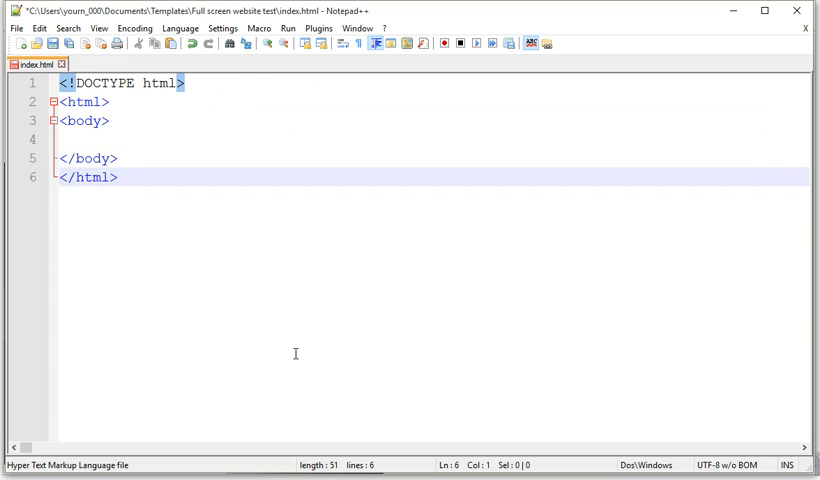
text(<style>)
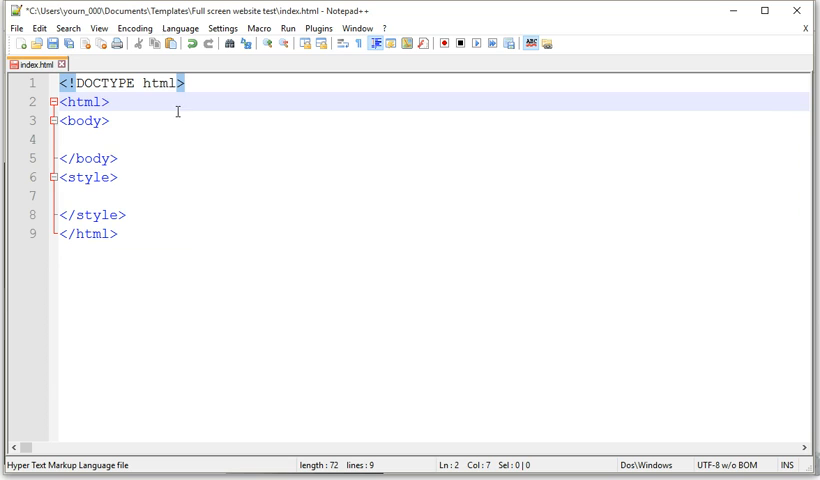
click(90, 194)
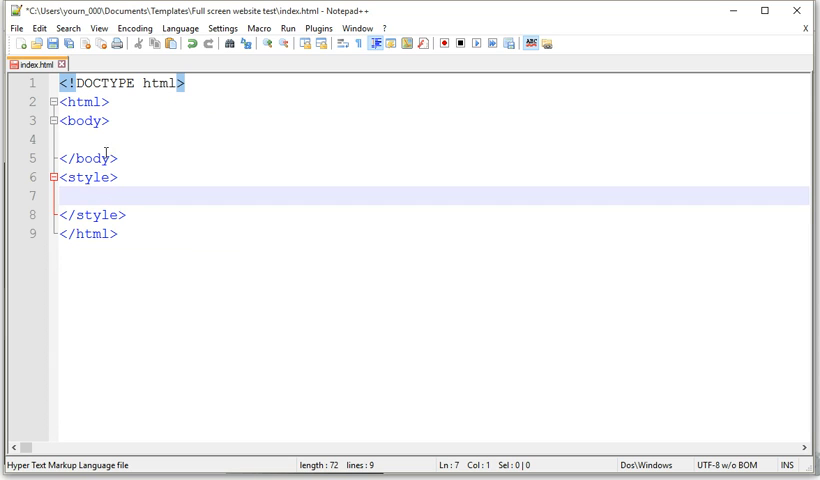
- Add <div id="bg"></div> inside the body
text(<div>)
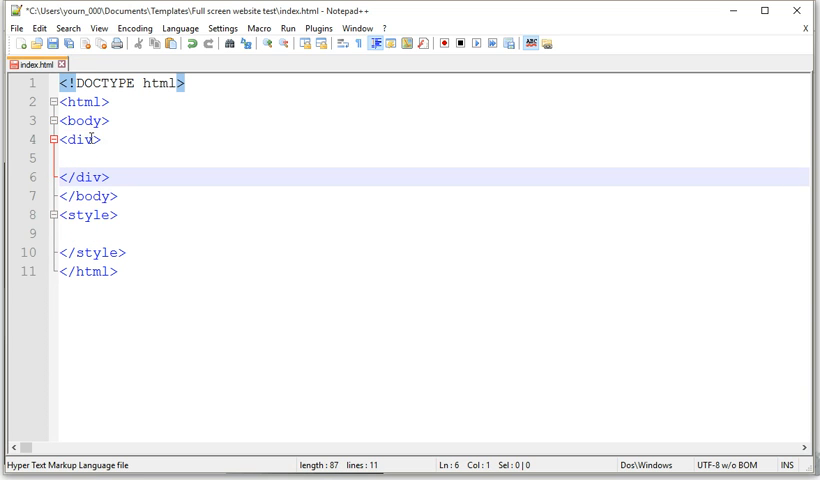
text(id="")
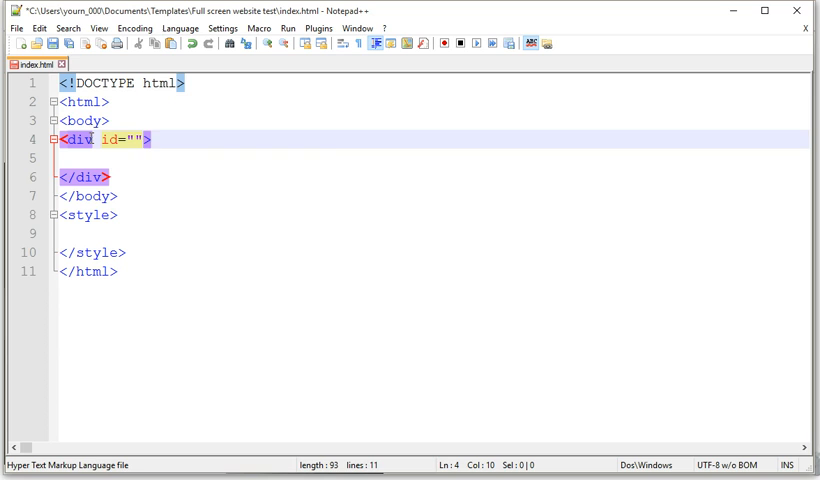
text(bg)
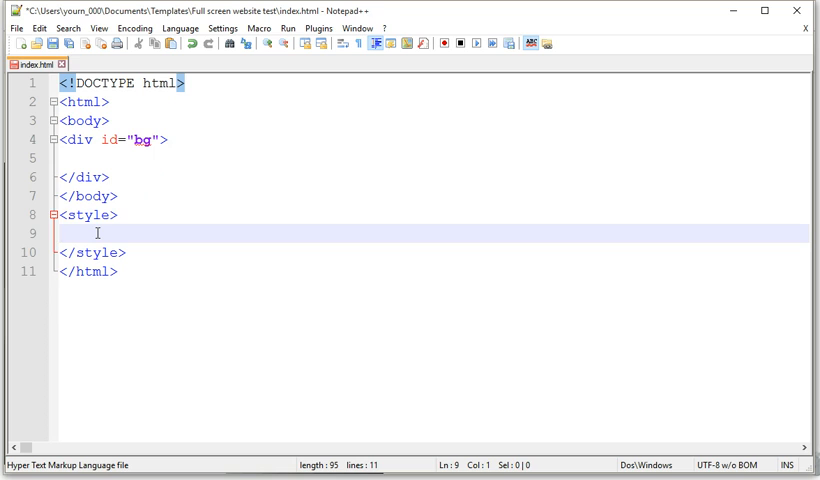
text(backgrou)
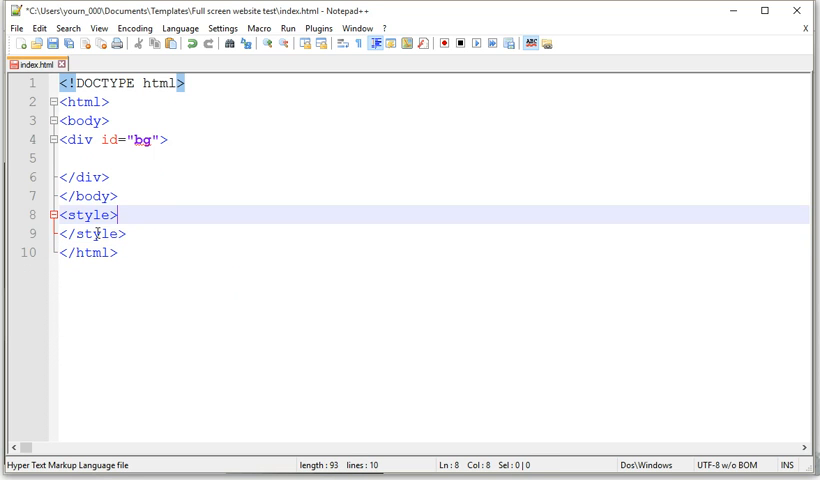
- Write a #bg rule with background-image: url(''); still empty
text(#)
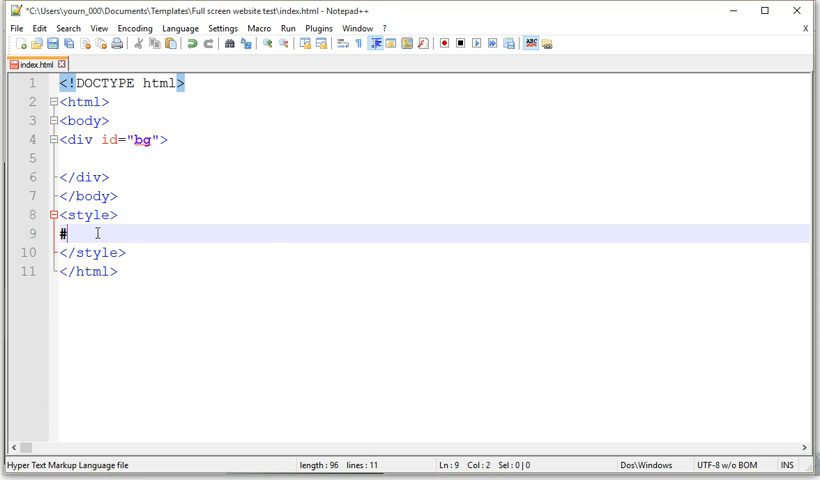
text(bg{})
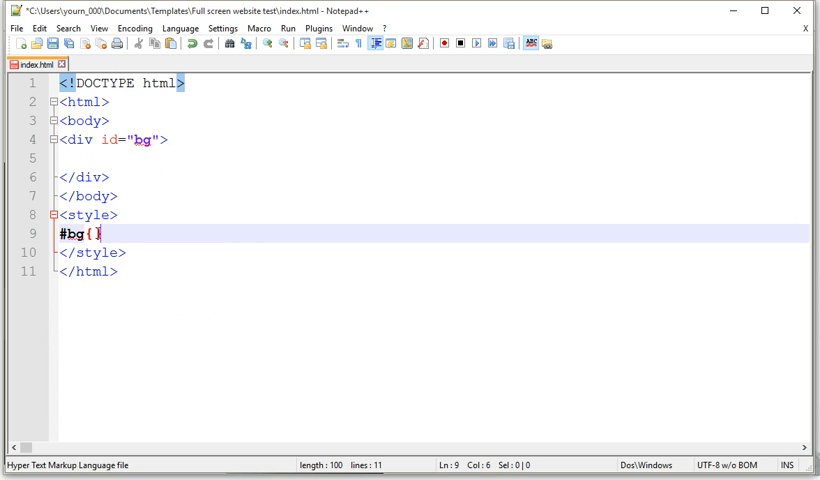
key(Enter)
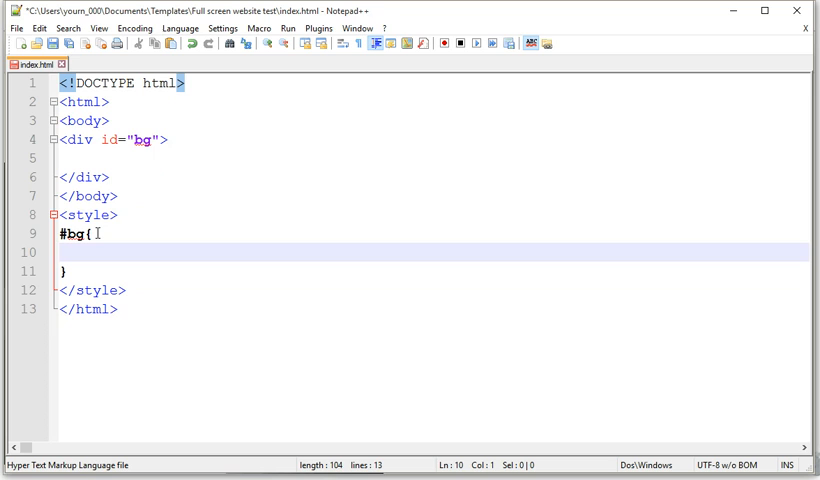
text(back)
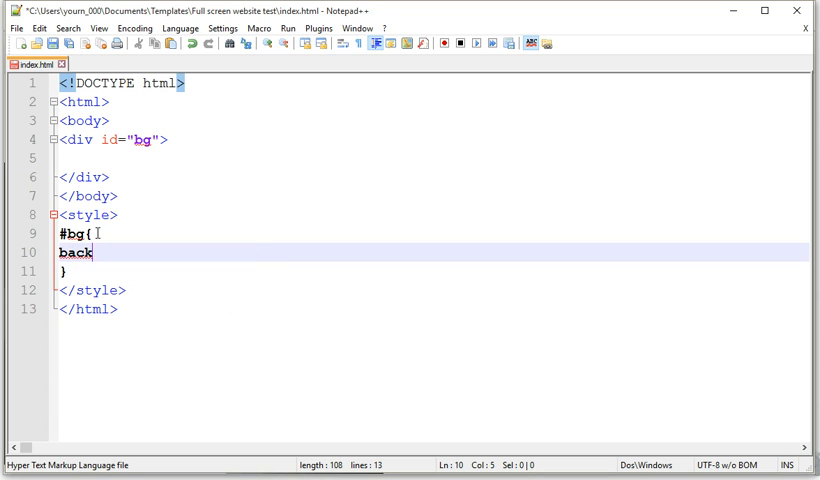
text(ground-image:)
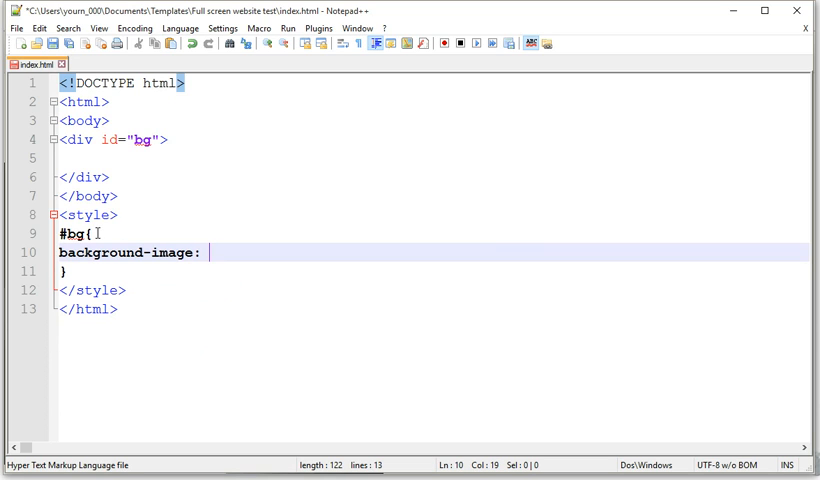
text(url())
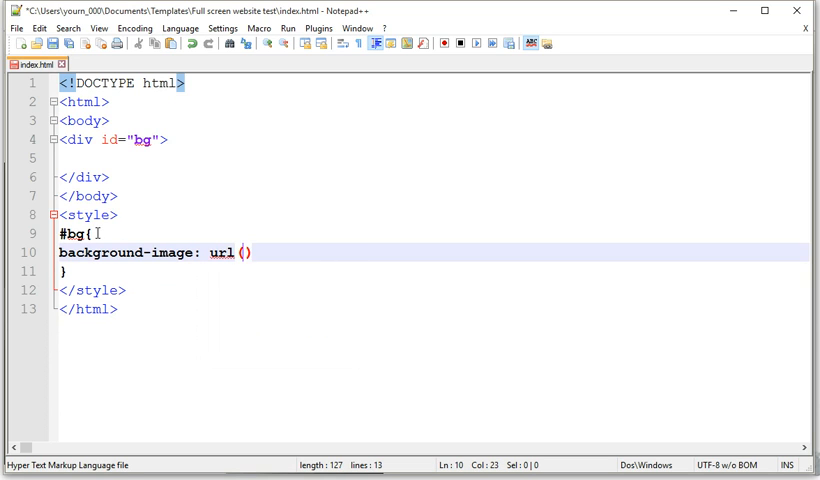
text(;)
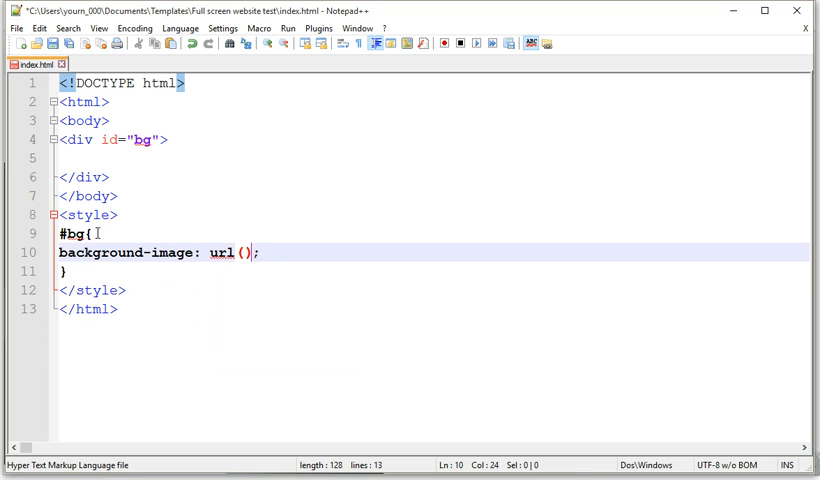
text('')
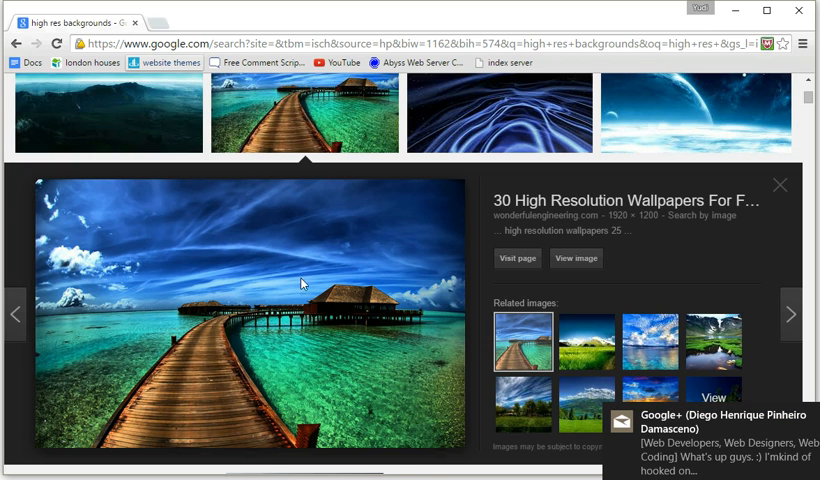
- Copy the image address of the large pier-over-water wallpaper for the #bg url
right_click(304, 284)
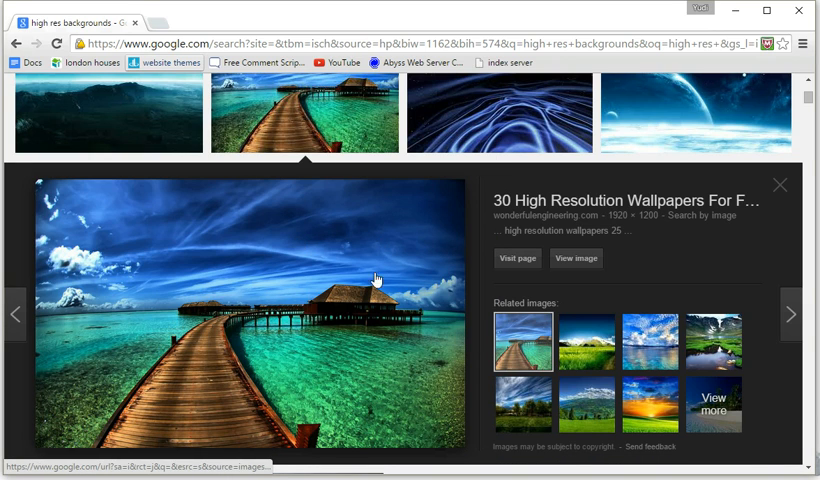
mouse_move(264, 308)
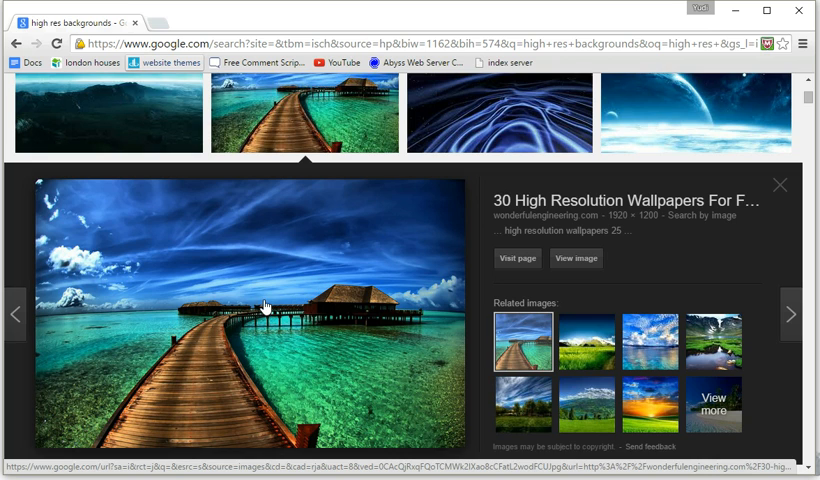
mouse_move(330, 416)
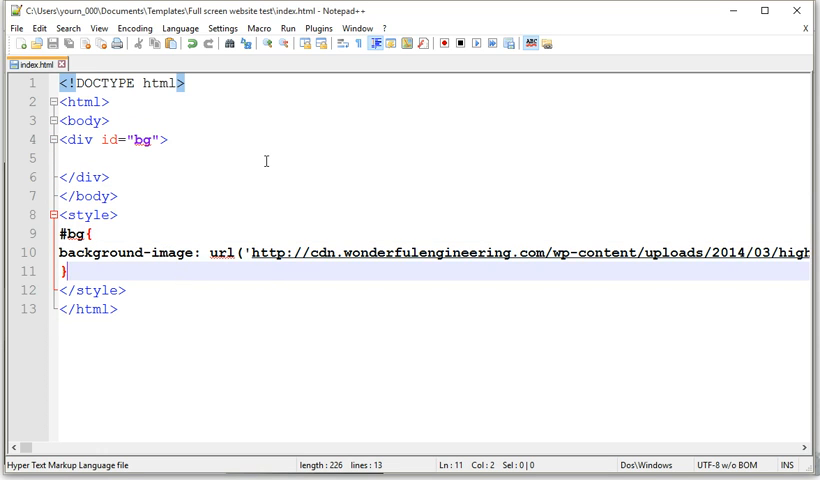
- Preview the page in Chrome and give #bg width: 100% and height: 100vh
click(288, 28)
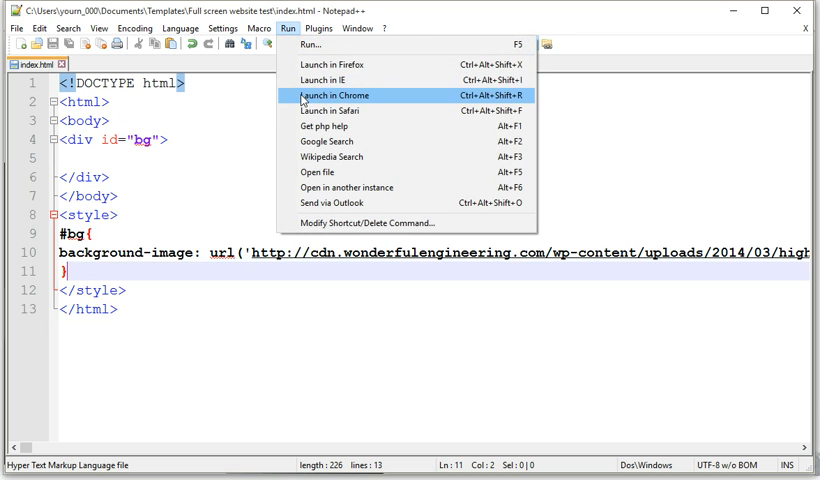
click(332, 96)
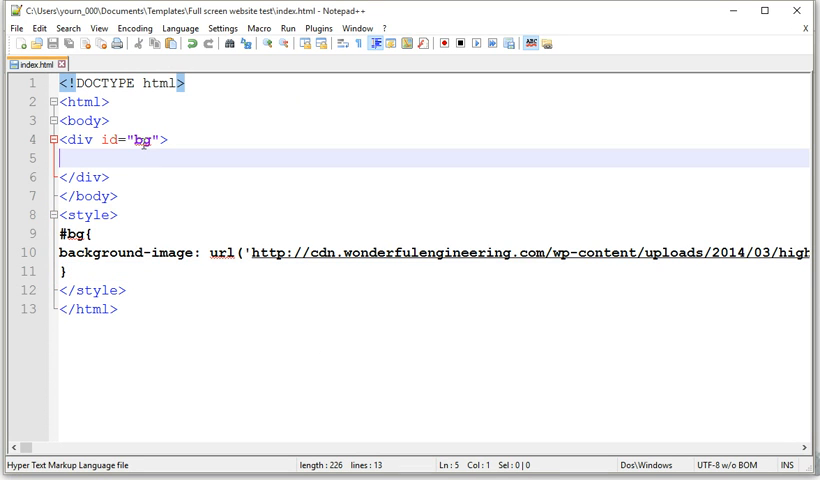
mouse_move(100, 252)
text(width: 100%)
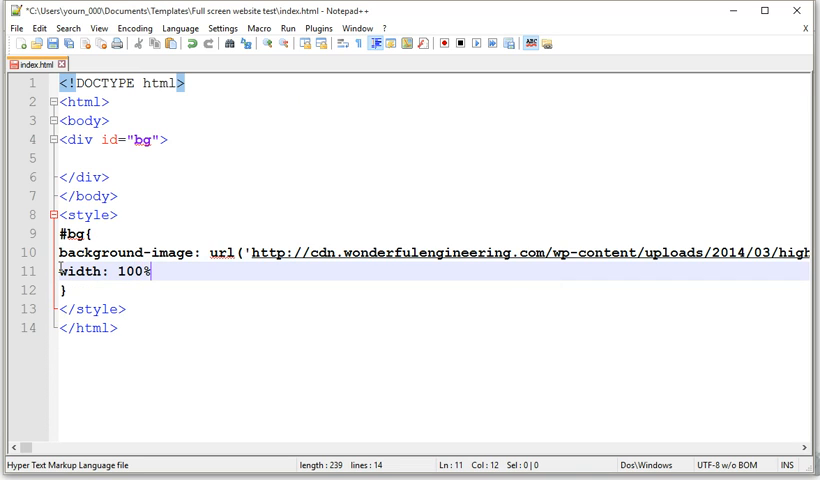
text(height:)
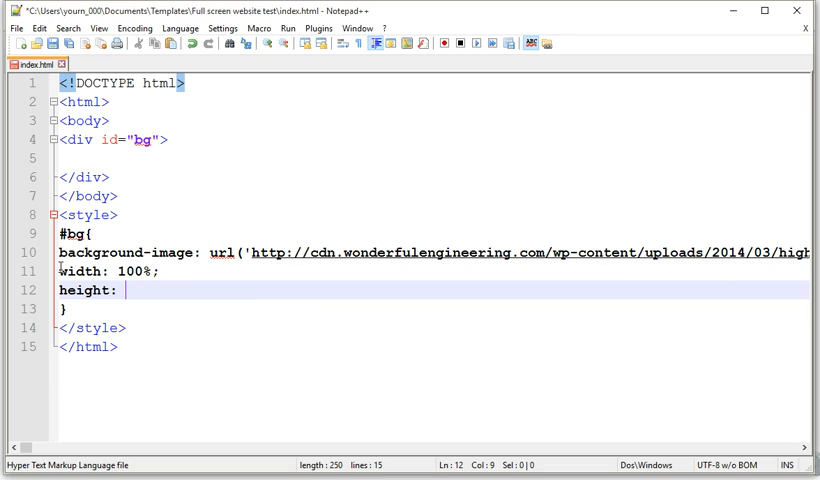
text(100v)
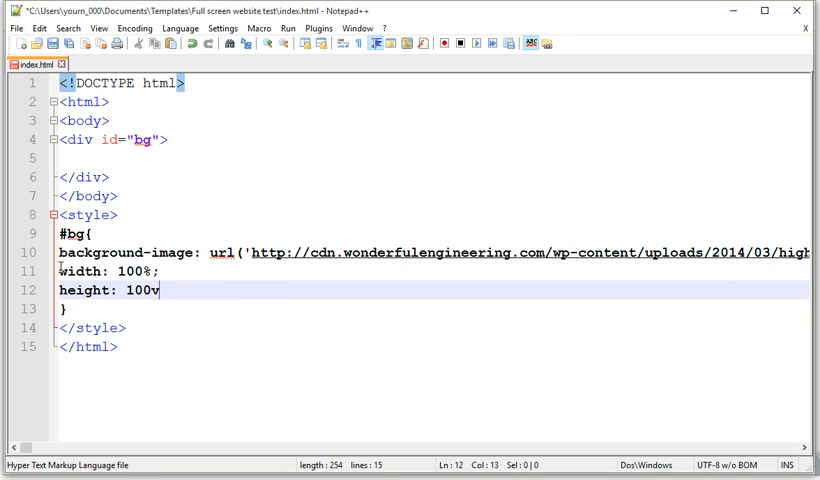
text(h;)
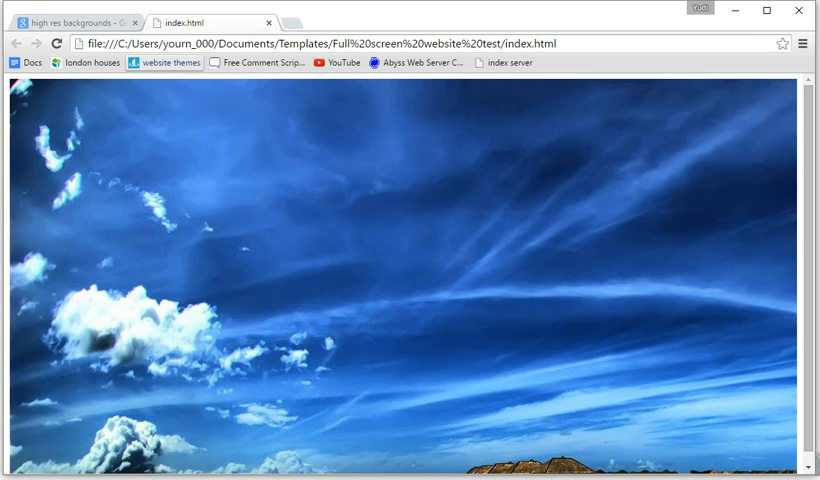
mouse_move(302, 376)
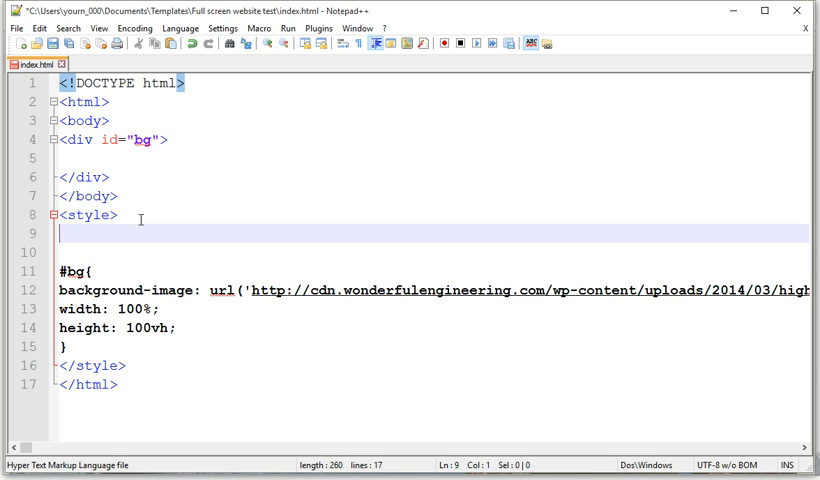
- Add a universal *{ margin: 0; } rule at the top of the style block
text(*{})
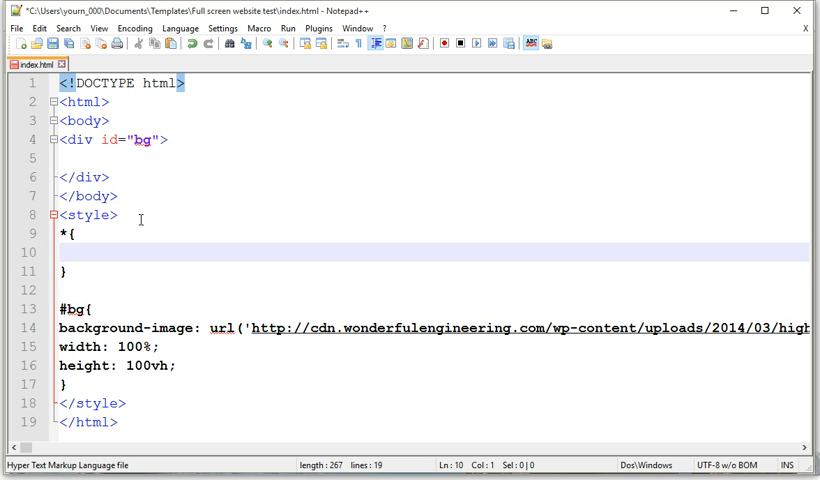
text(b)
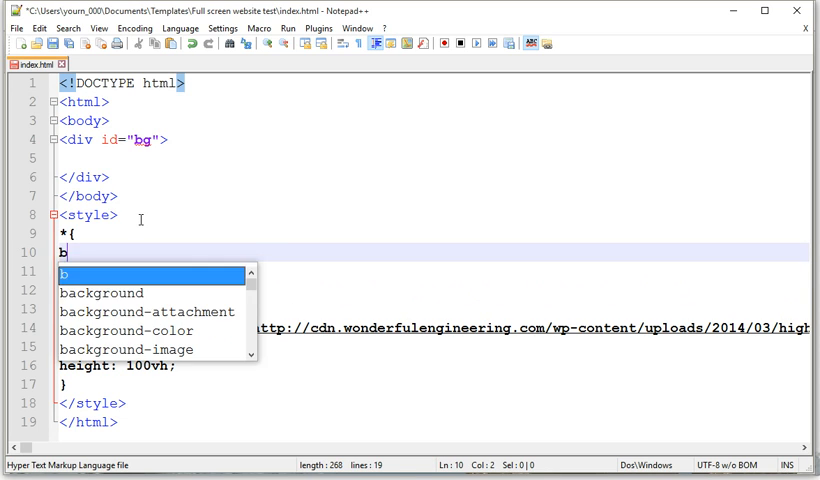
text(margi)
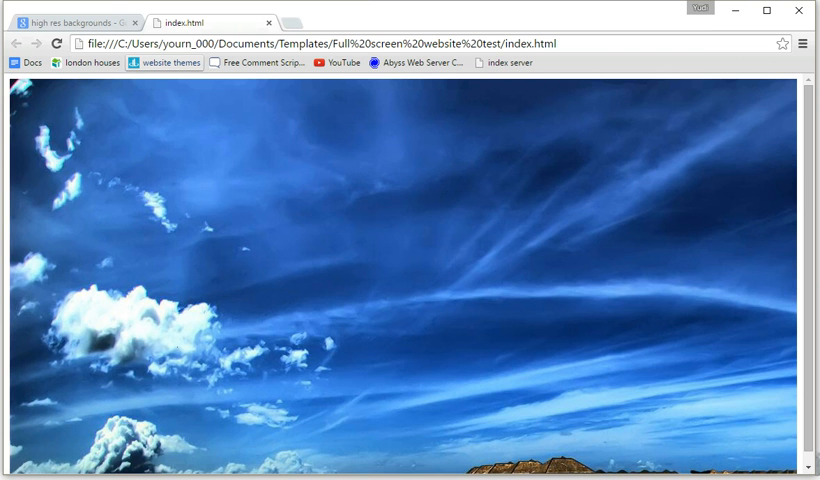
- Add empty content_one and content_two divs after the bg div
scroll(down, 3)
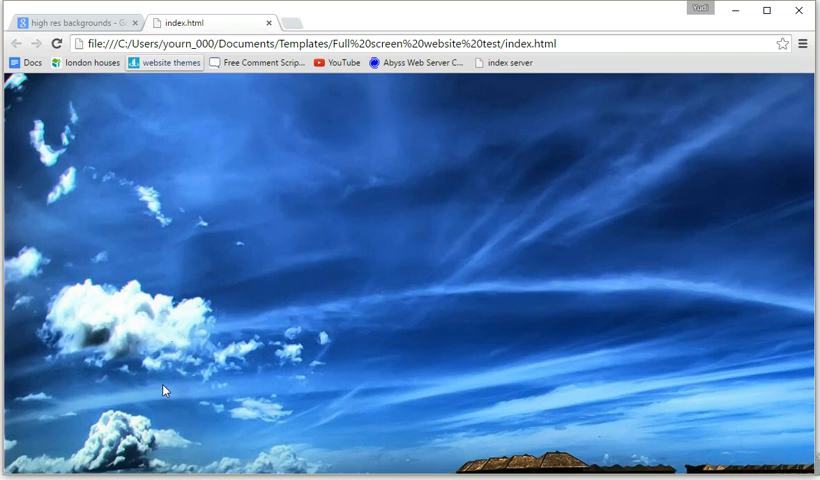
mouse_move(276, 314)
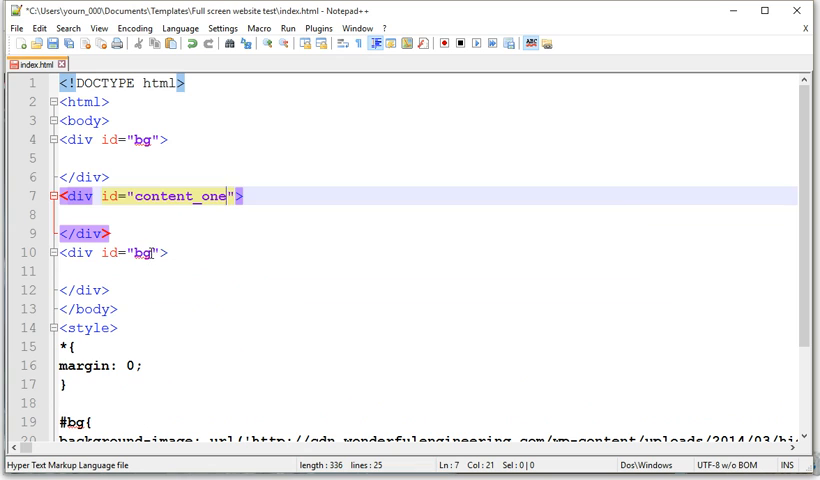
text(conten)
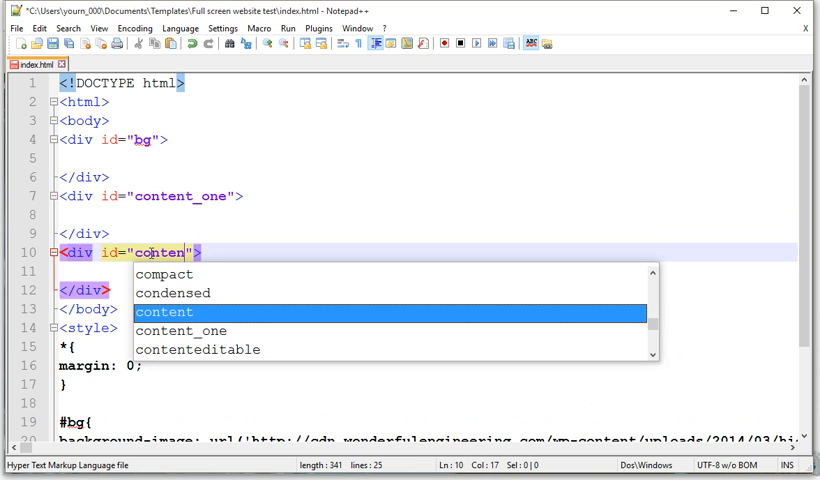
text(t_two)
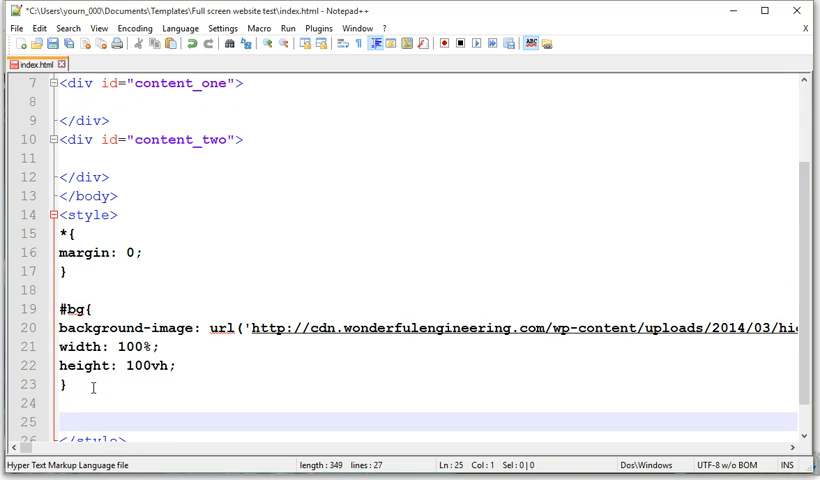
- Write a #content_one rule with width: 100%, height: 100vh and background-color: red
text(#conte)
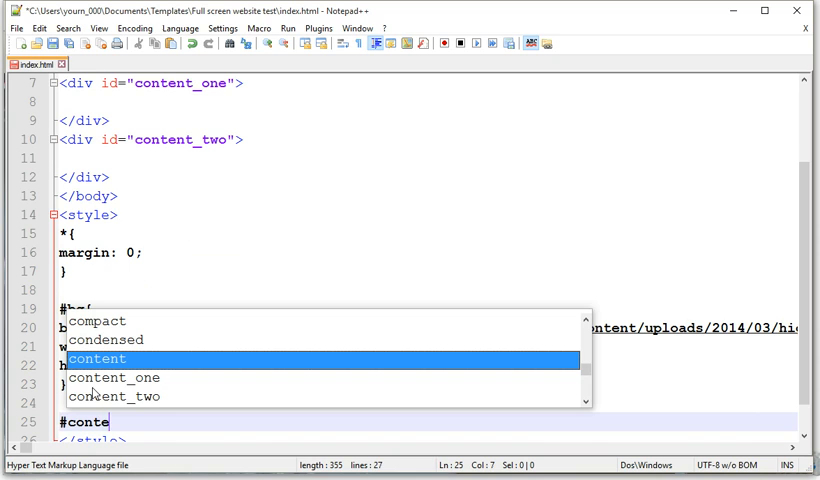
text(nt_one)
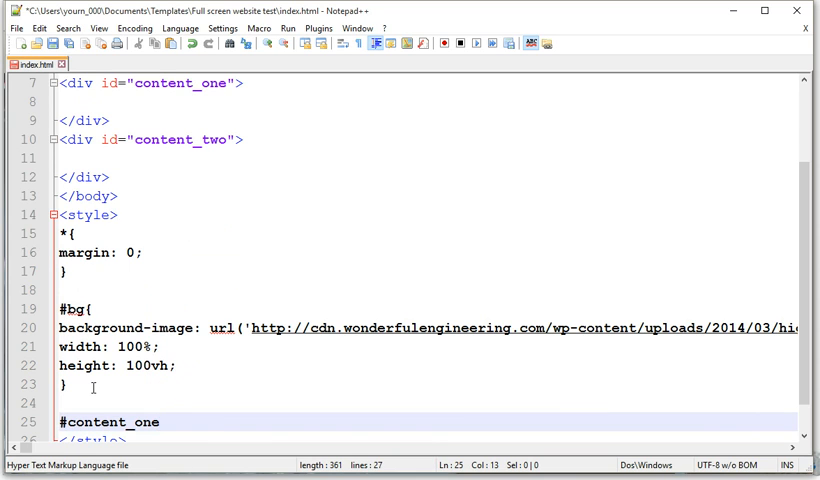
text({)
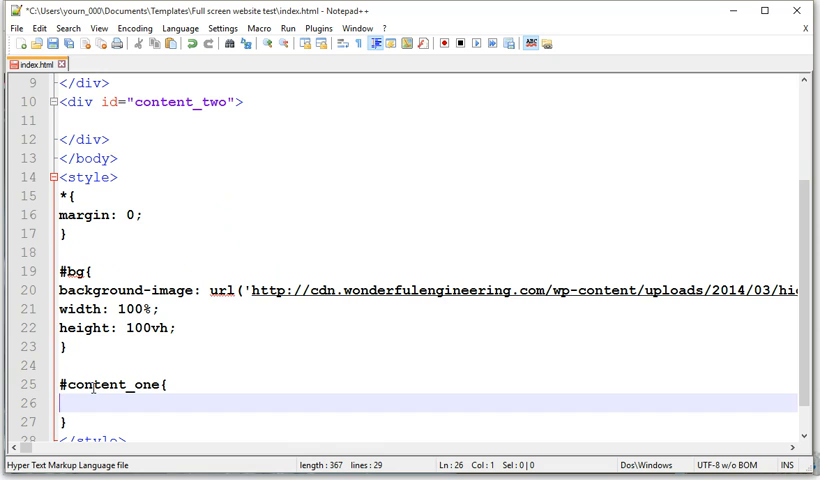
text(width:)
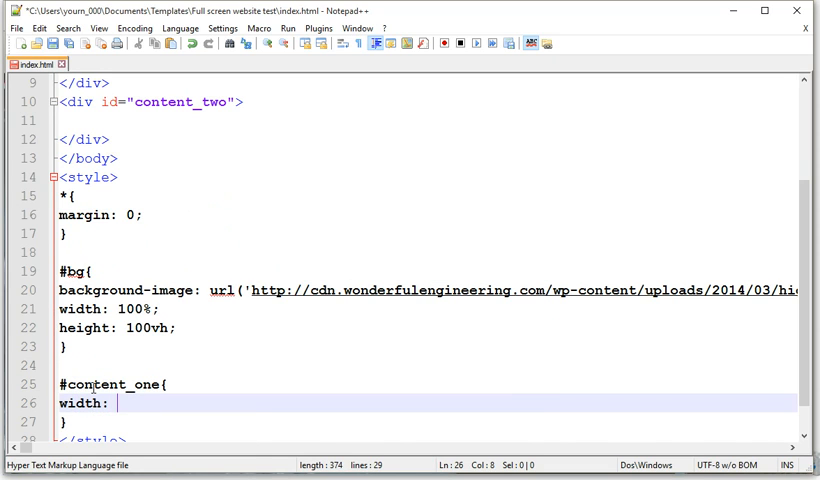
text(100%;)
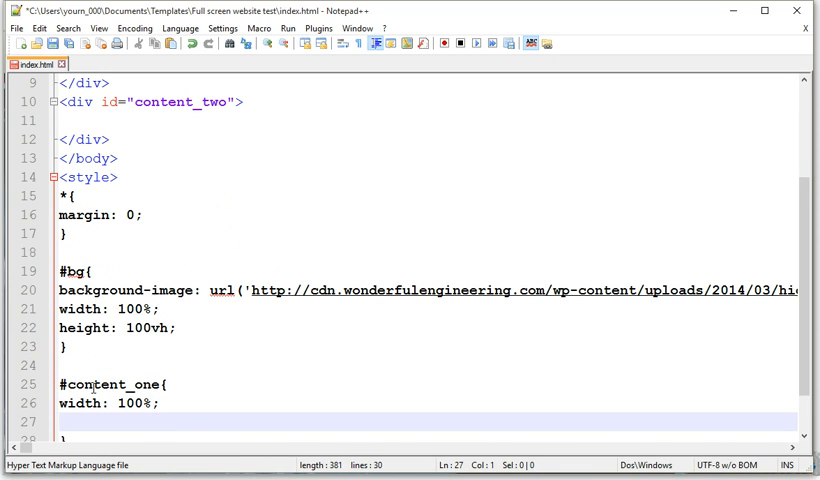
text(height: 100vh;)
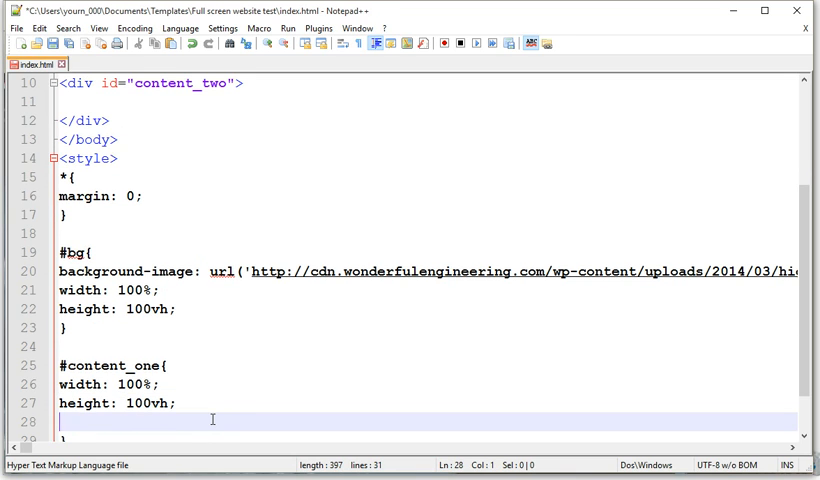
text(backgrou)
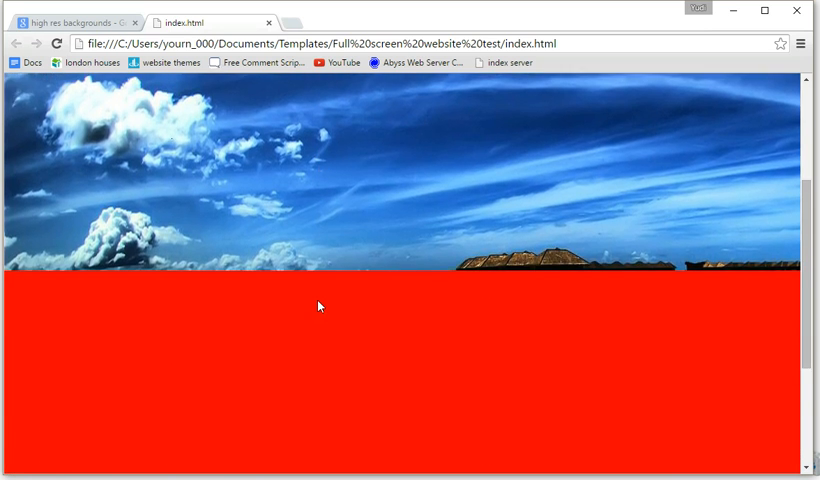
- Scroll the Chrome preview to confirm the full-height red section below the sky image
scroll(down, 3)
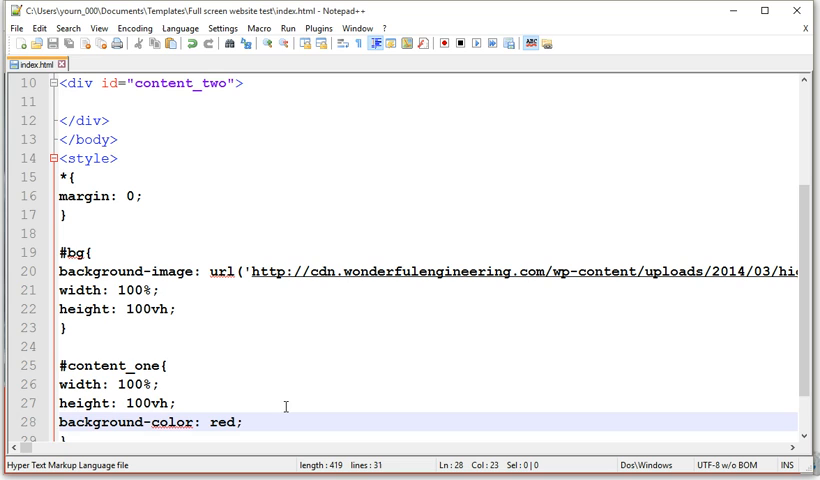
- Duplicate the rule as #content_two with background-color: green and preview it
scroll(down, 3)
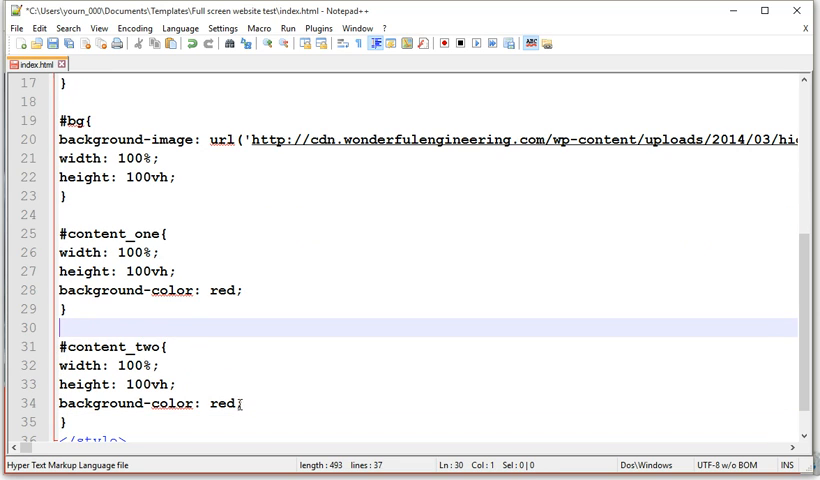
text(green)
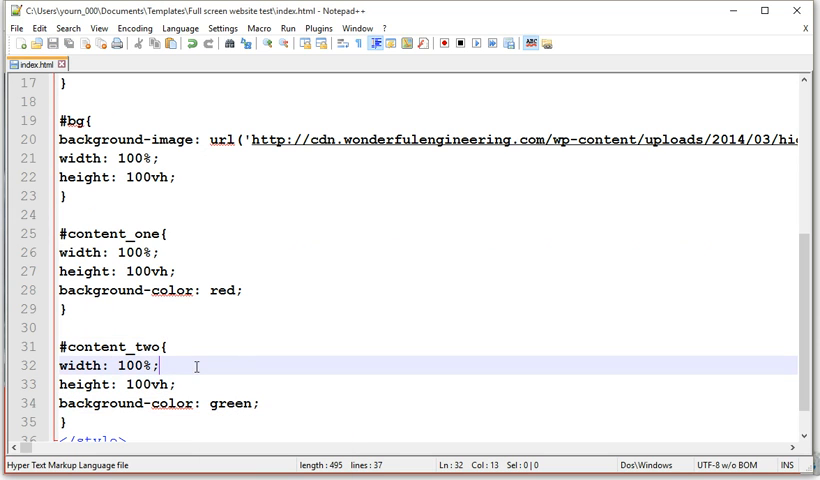
click(120, 22)
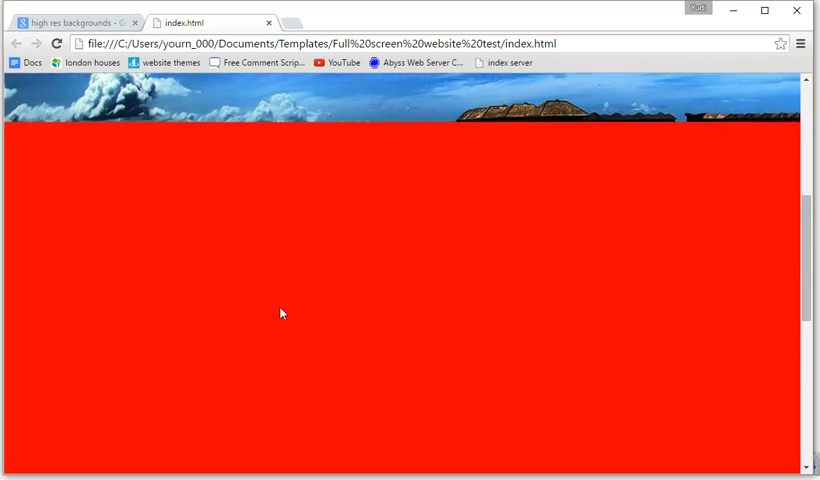
scroll(down, 3)
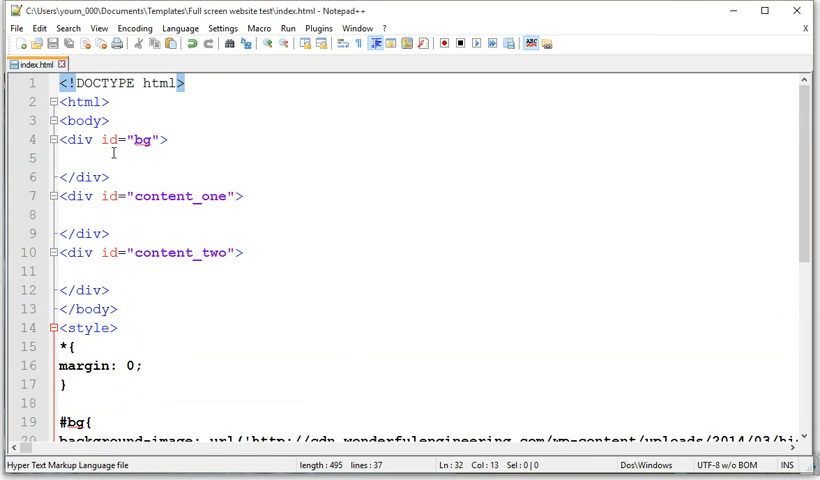
- Add <h1>THIS IS THE TITLE.</h1> inside the bg div
click(114, 158)
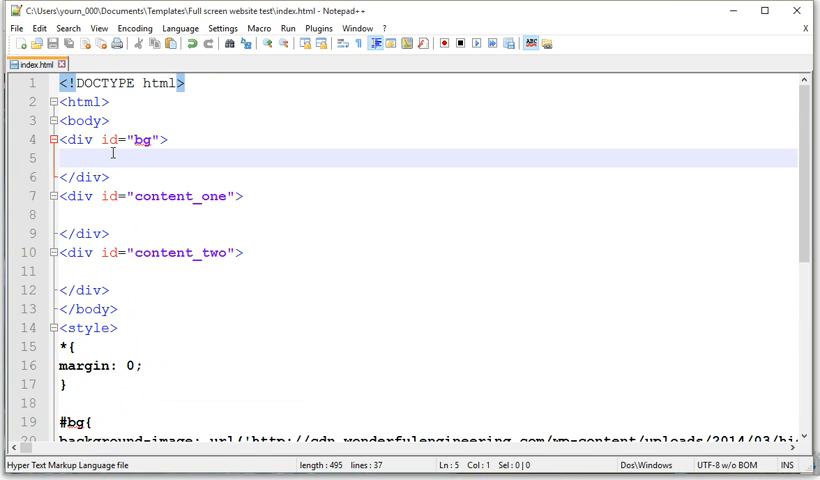
text(<h1></h1>)
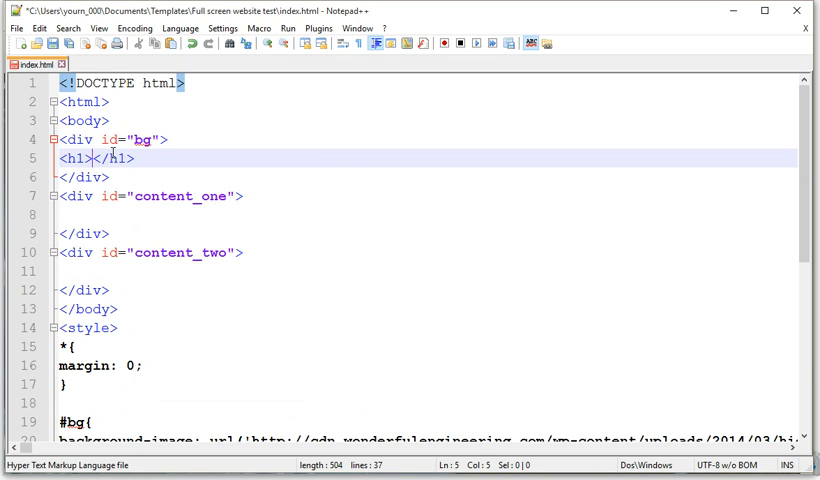
text(THIS)
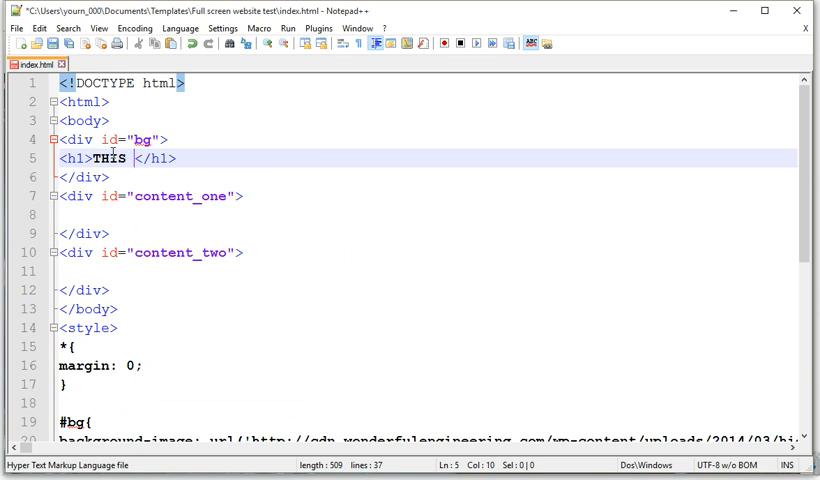
text(IS THE T)
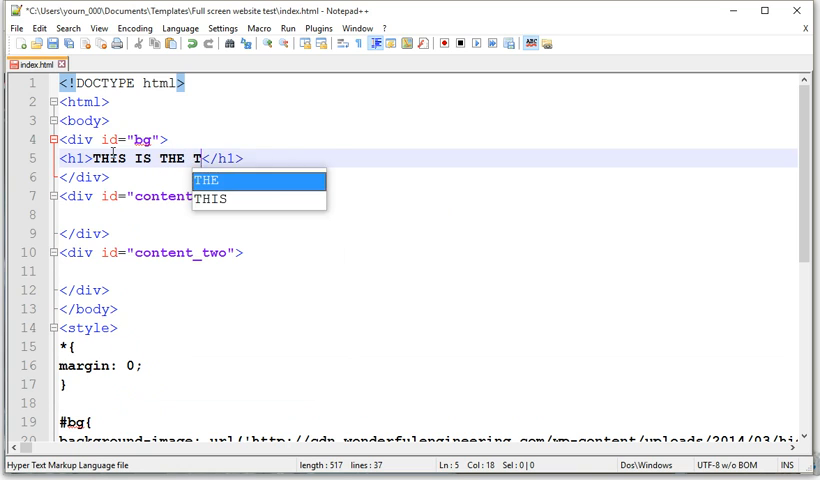
text(ITLE.)
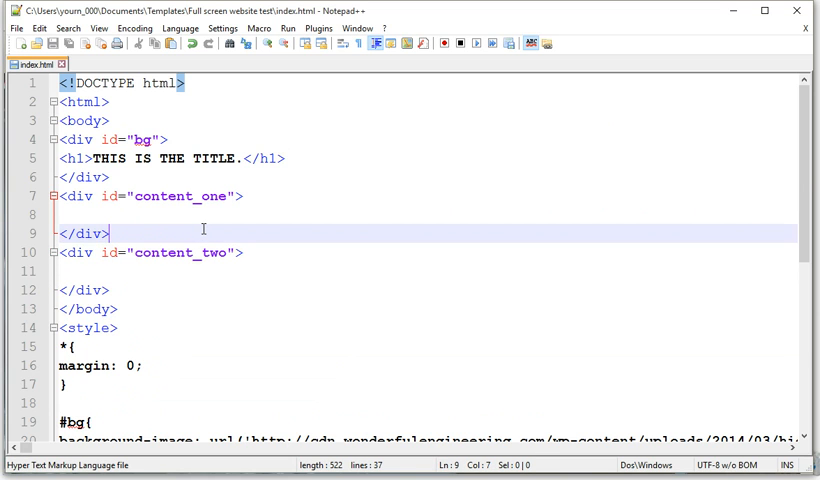
- Start an empty #bg h1{ } rule at the end of the style block
scroll(down, 3)
text(#bg h1{)
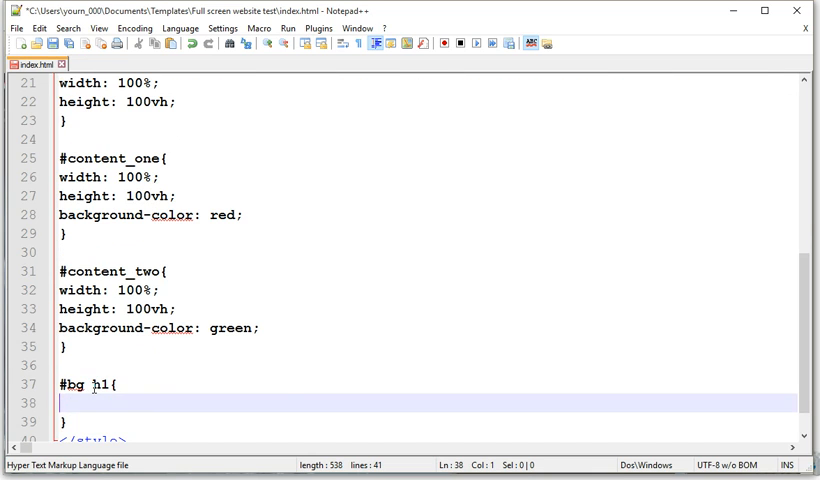
text(p)
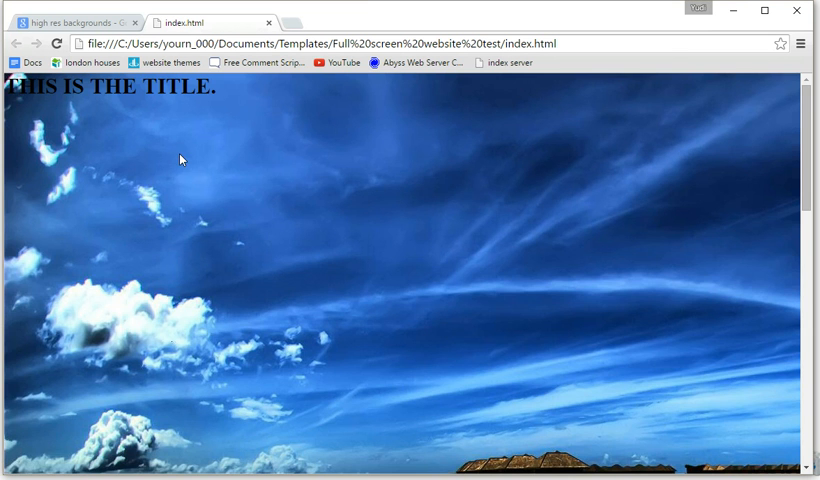
- Scroll the Chrome preview to check the title over the sky background
scroll(down, 3)
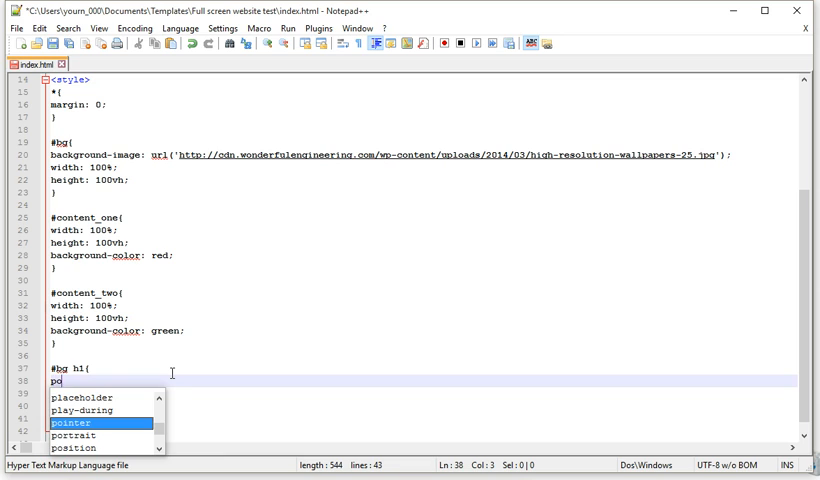
- Declare position: absolute with right: 0 and left: 0 on the #bg h1 rule
text(sition: absolute;)
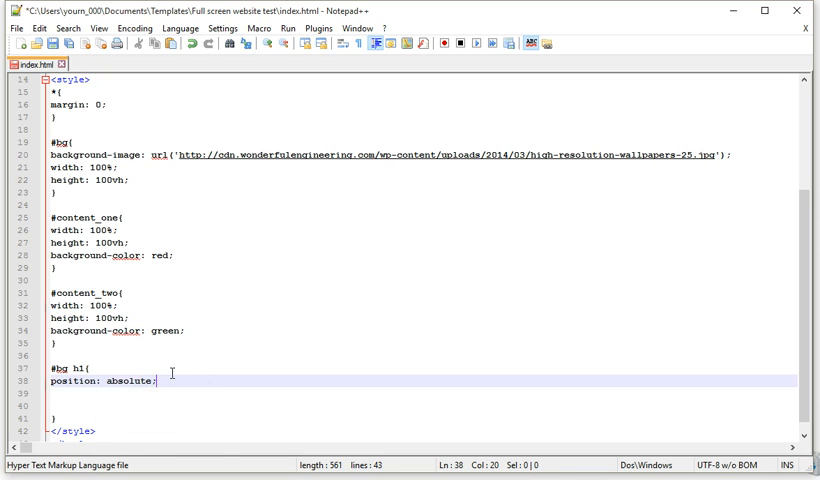
text(right: 0;)
click(420, 406)
text(l)
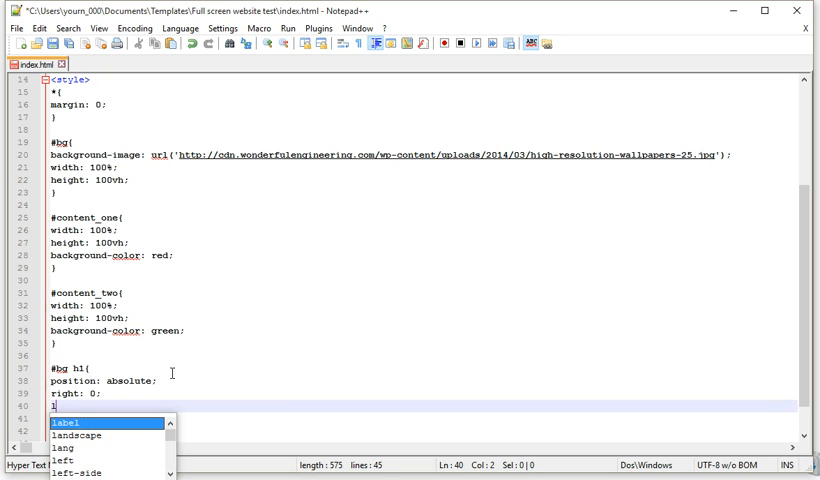
text(eft: 0)
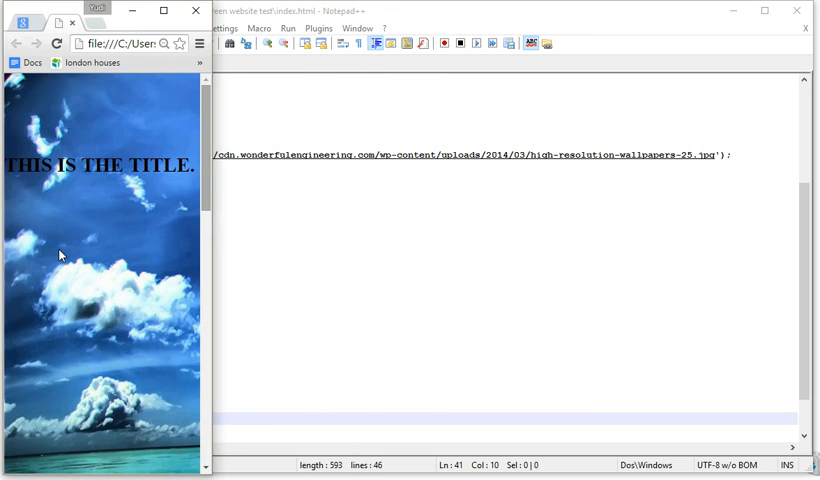
mouse_move(68, 472)
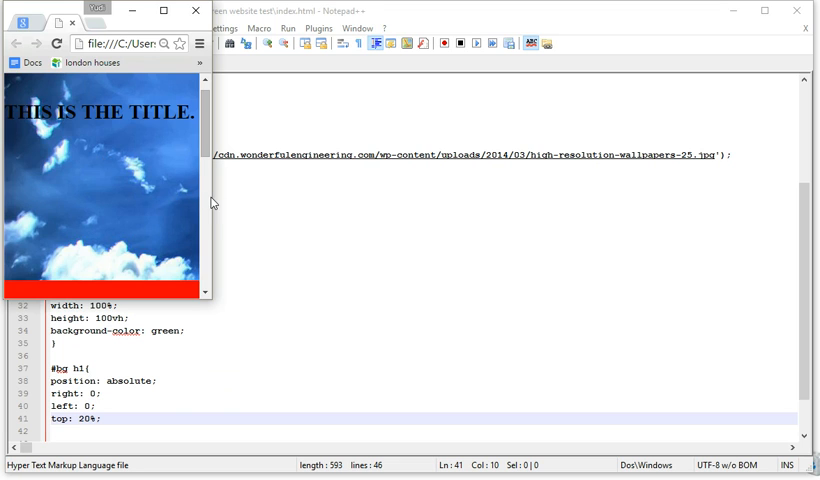
scroll(down, 3)
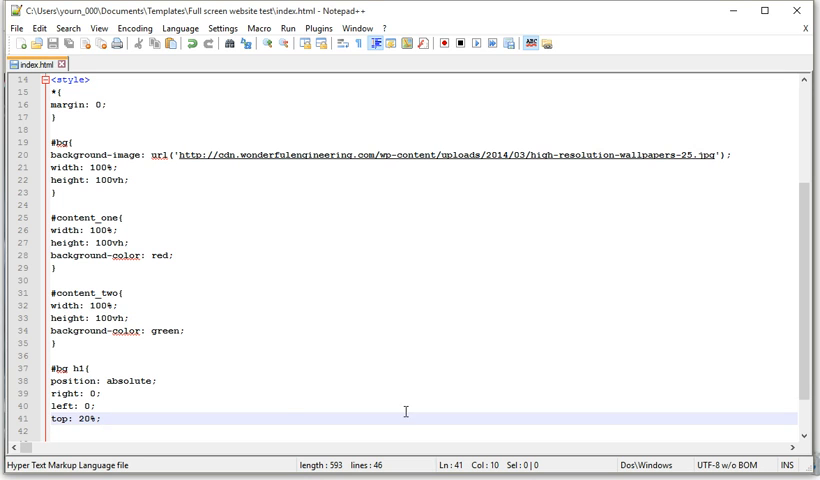
- Add auto margins, display: block, centered text, color: white and a font-family to #bg h1
text(margin: 1px auto;)
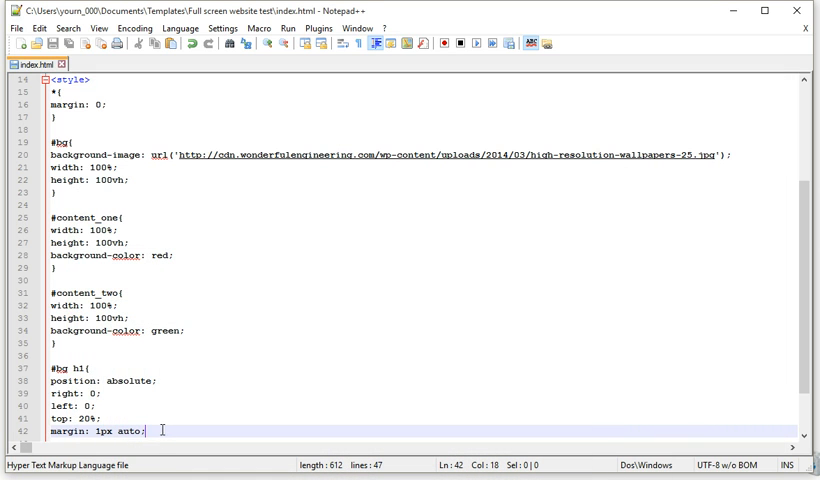
text(display: block;)
text(text-align: center;)
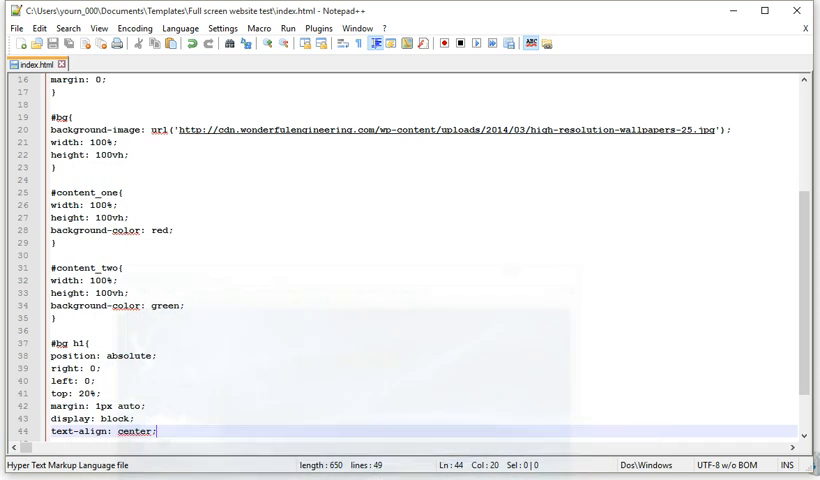
text(color: white;)
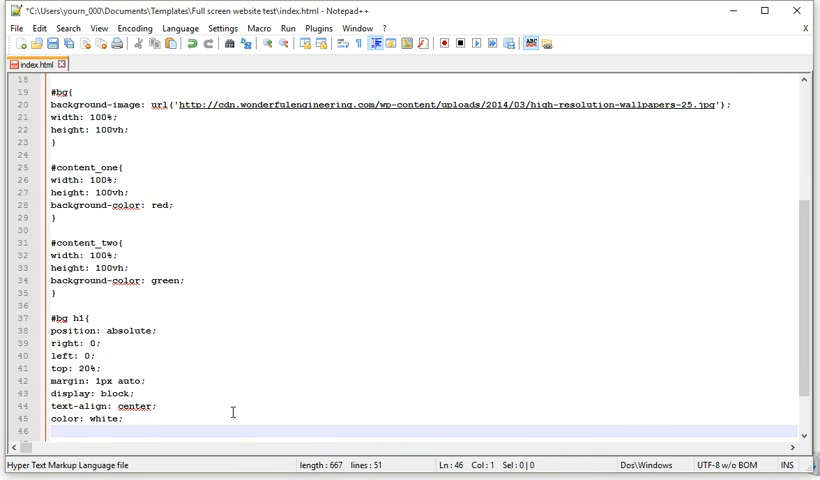
text(font-famil)
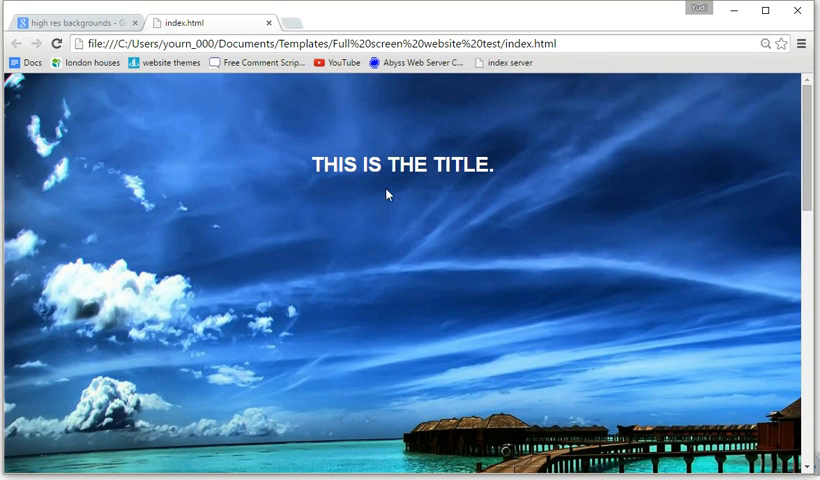
mouse_move(462, 228)
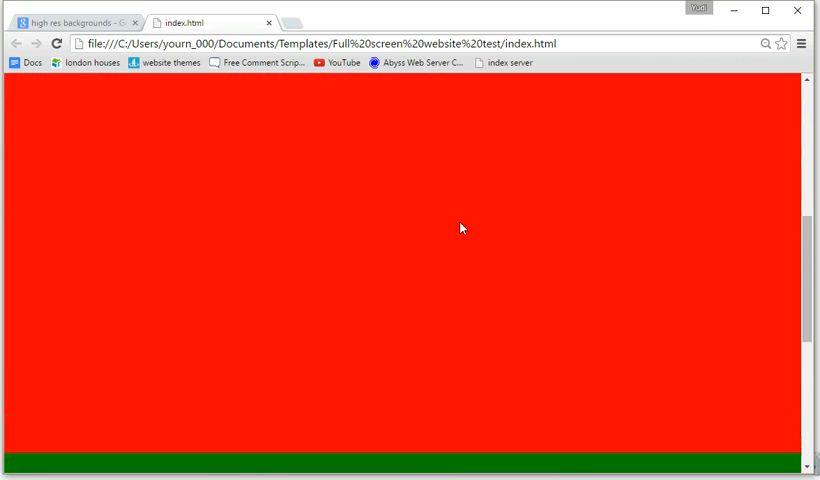
- Scroll the Chrome preview through the red and green sections below the title
scroll(up, 3)
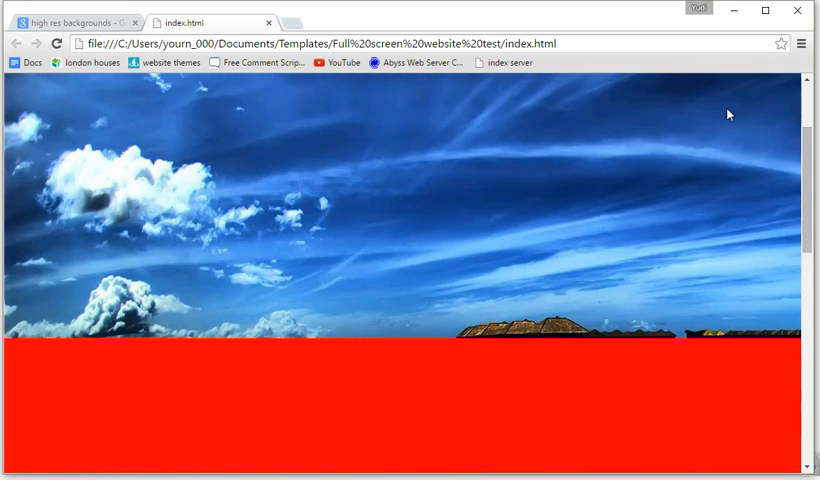
scroll(down, 3)
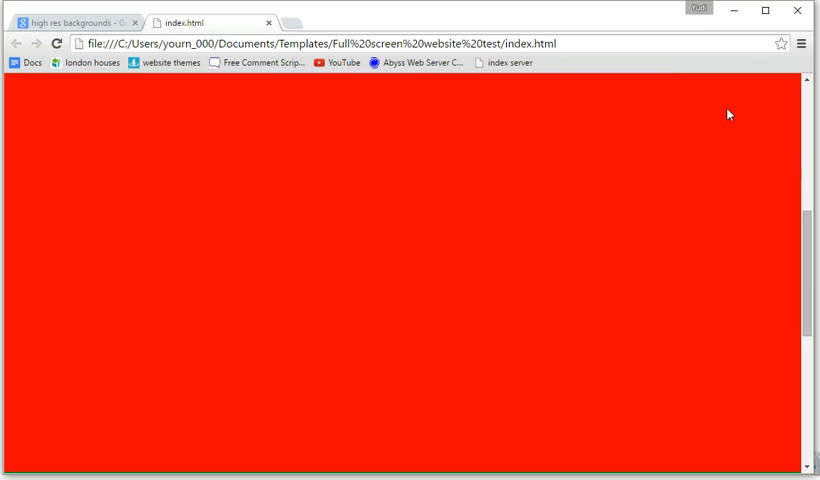
scroll(down, 3)
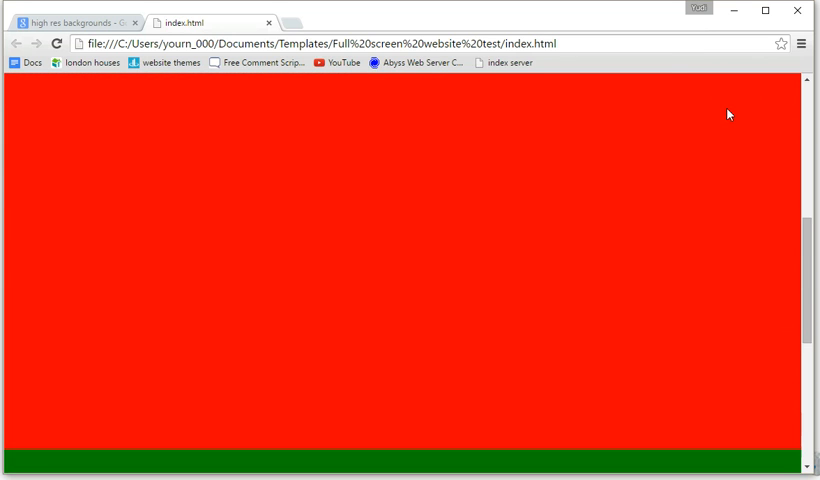